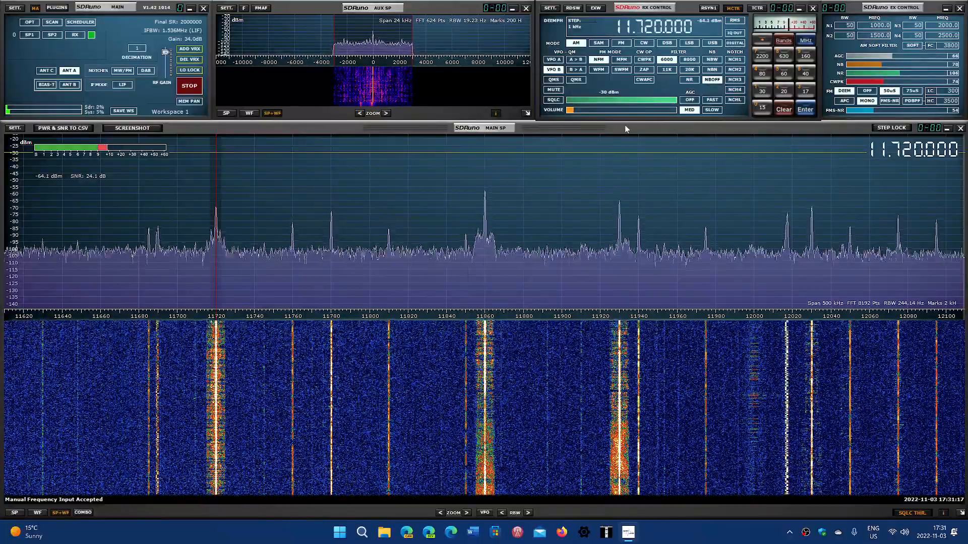
{"action": "mouse_move", "coordinate": [223, 267]}
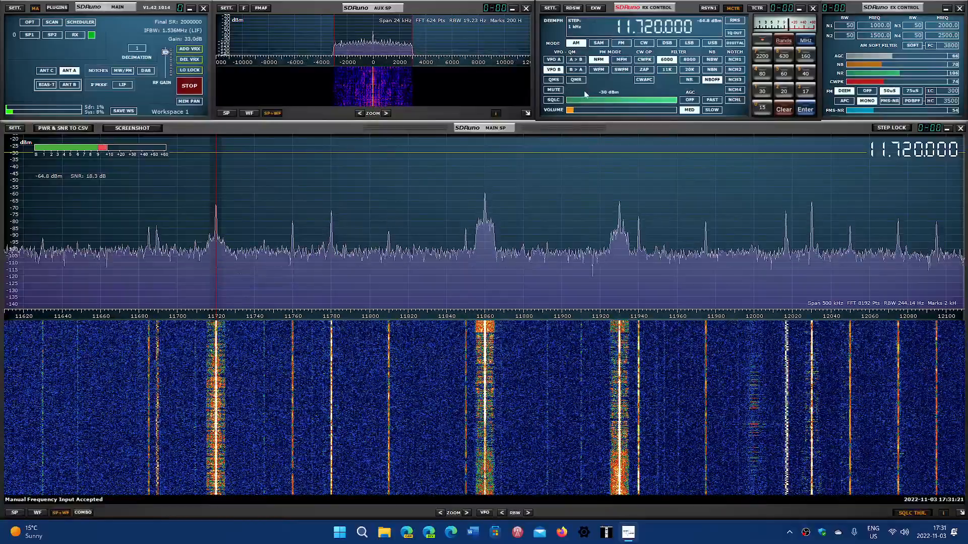
{"action": "mouse_move", "coordinate": [592, 113]}
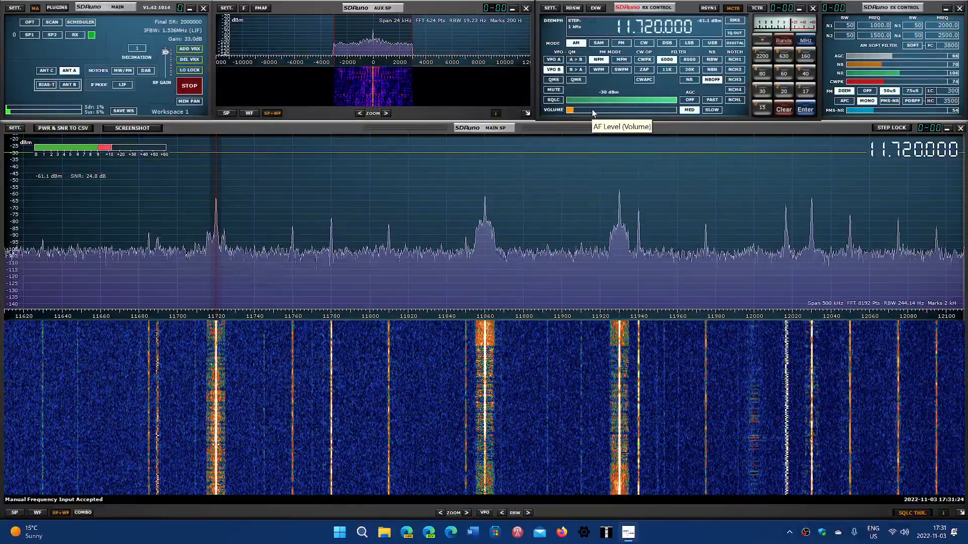